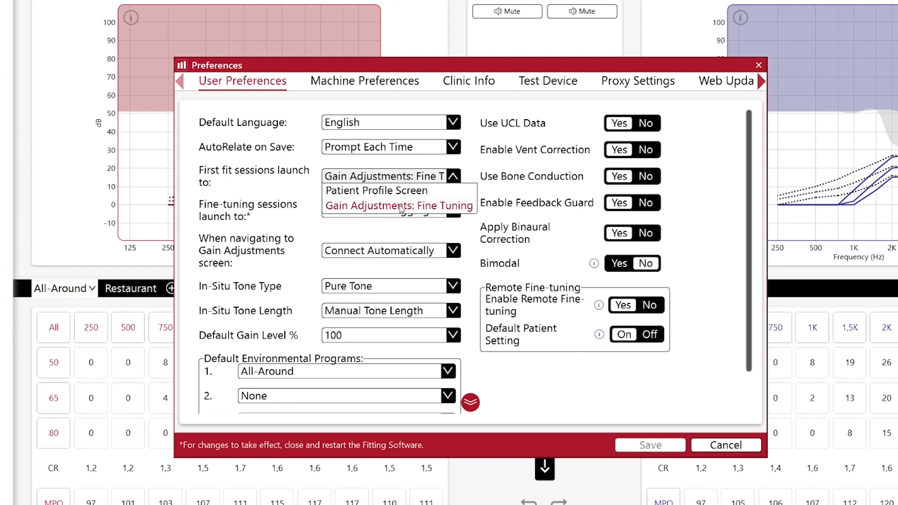
# Set 'First fit sessions launch to' to Gain Adjustments: Fine Tuning and review the remaining preferences
pyautogui.click(375, 212)
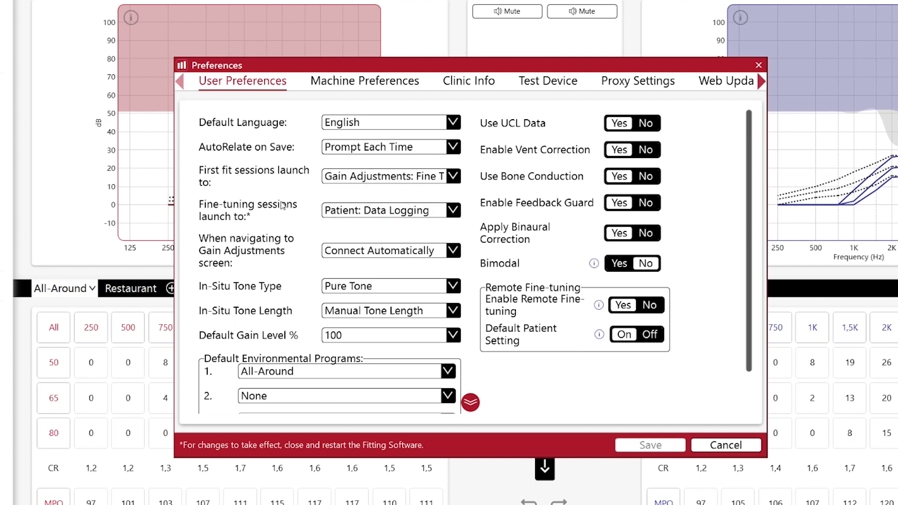
pyautogui.click(390, 210)
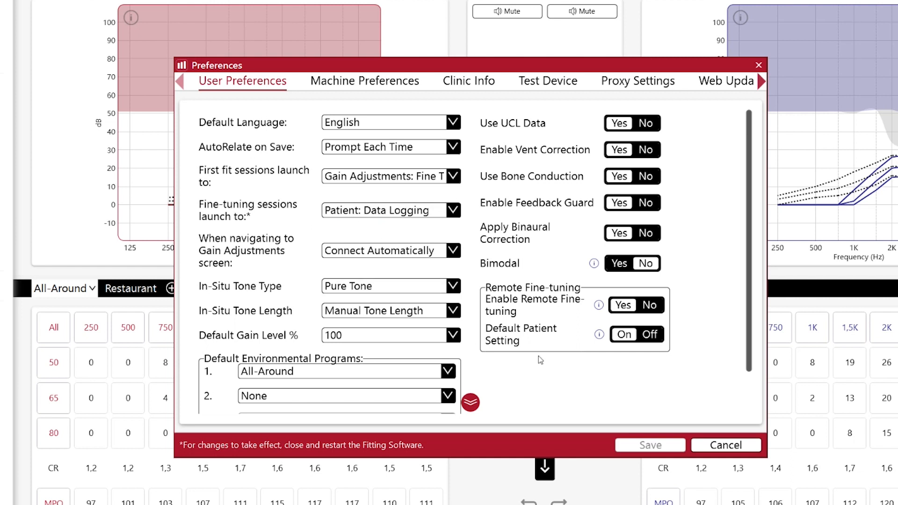
pyautogui.scroll(-3)
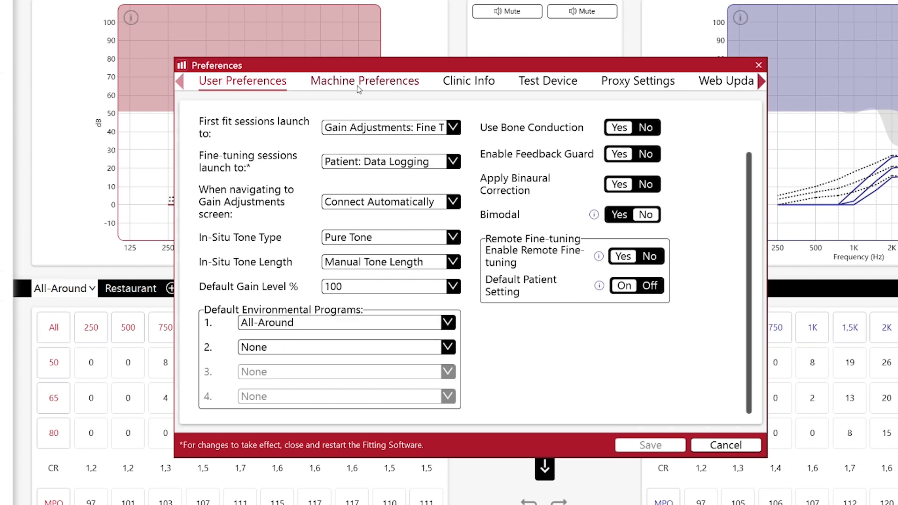
# Show Machine Preferences with Noahlink Wireless interface and Audiogram+ default target rule
pyautogui.click(364, 80)
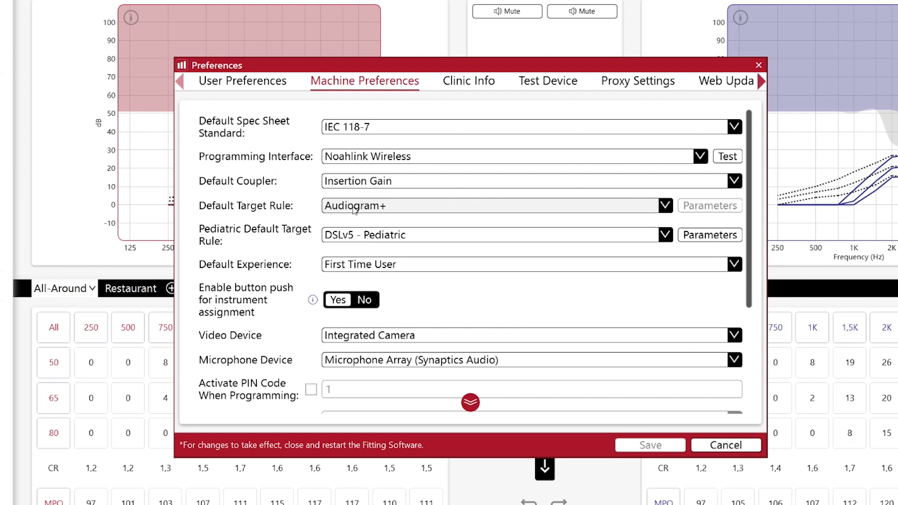
pyautogui.moveTo(373, 268)
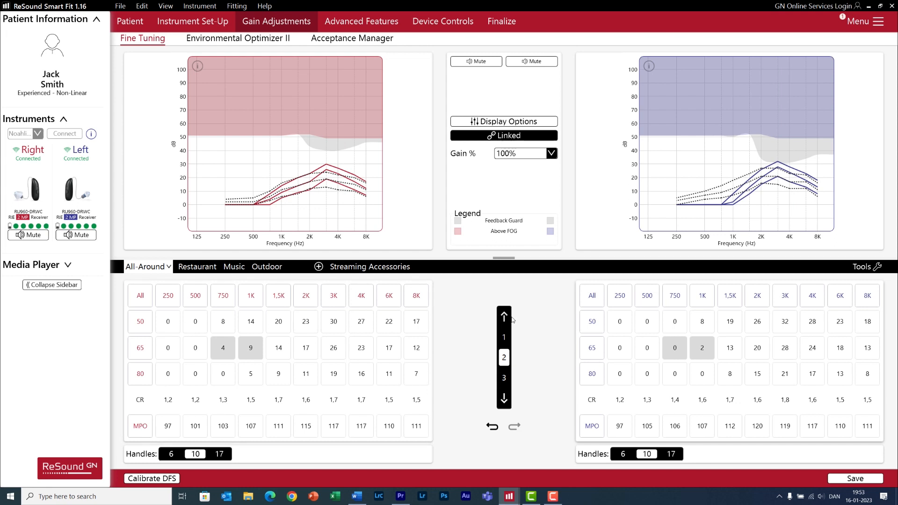
# Raise the selected 65 dB gains at 750 Hz and 1 kHz one step on both ears
pyautogui.click(503, 315)
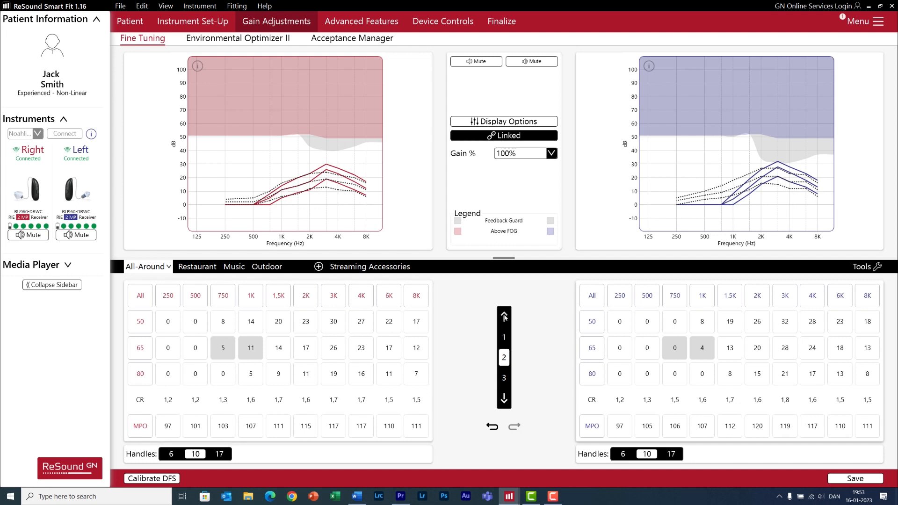